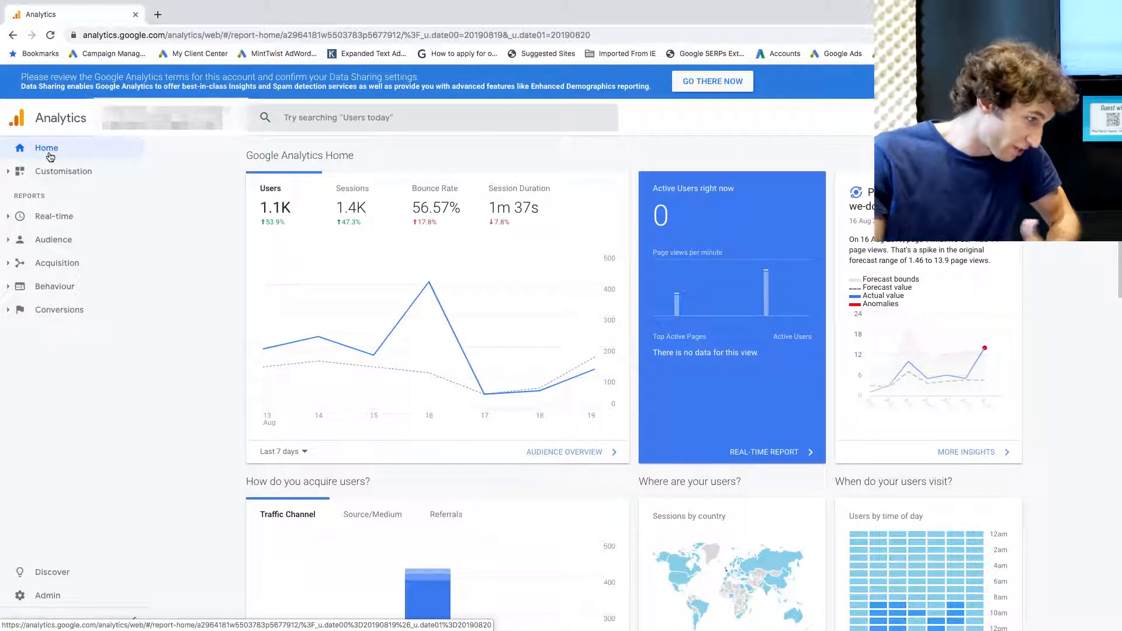
Navigate to Behaviour > Site Content > Landing Pages in the left report menu
left_click(55, 287)
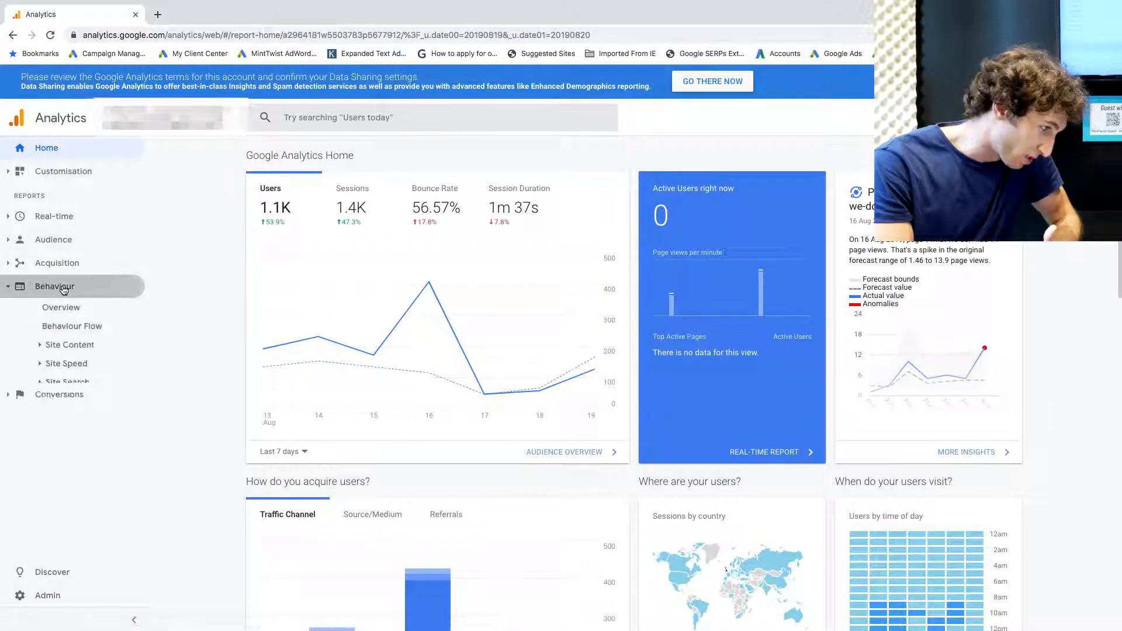
left_click(55, 287)
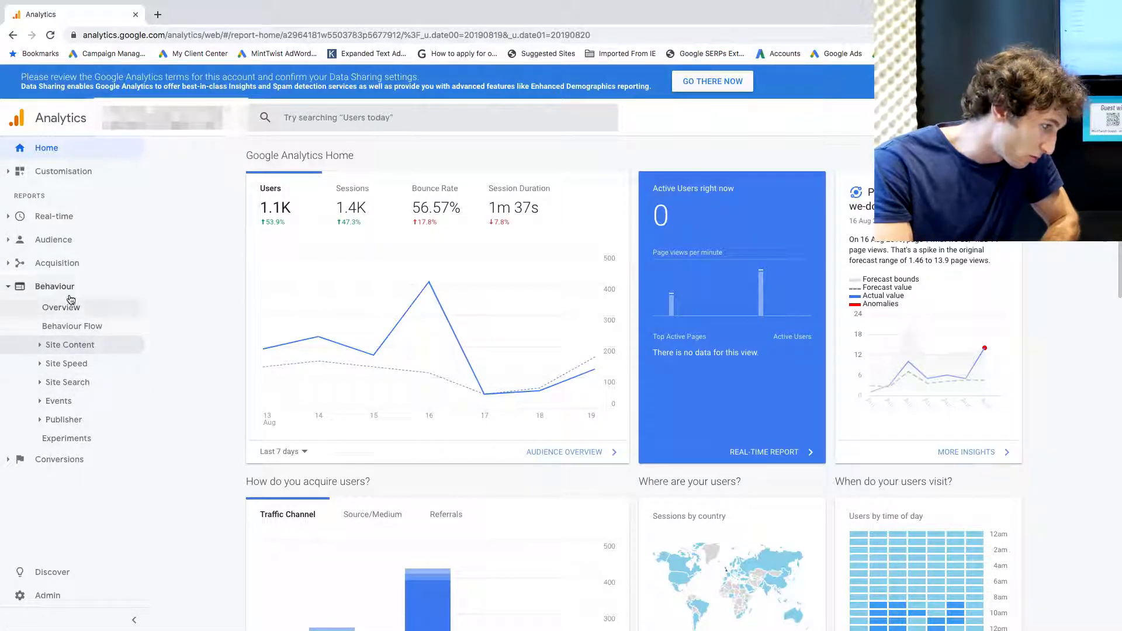
left_click(69, 344)
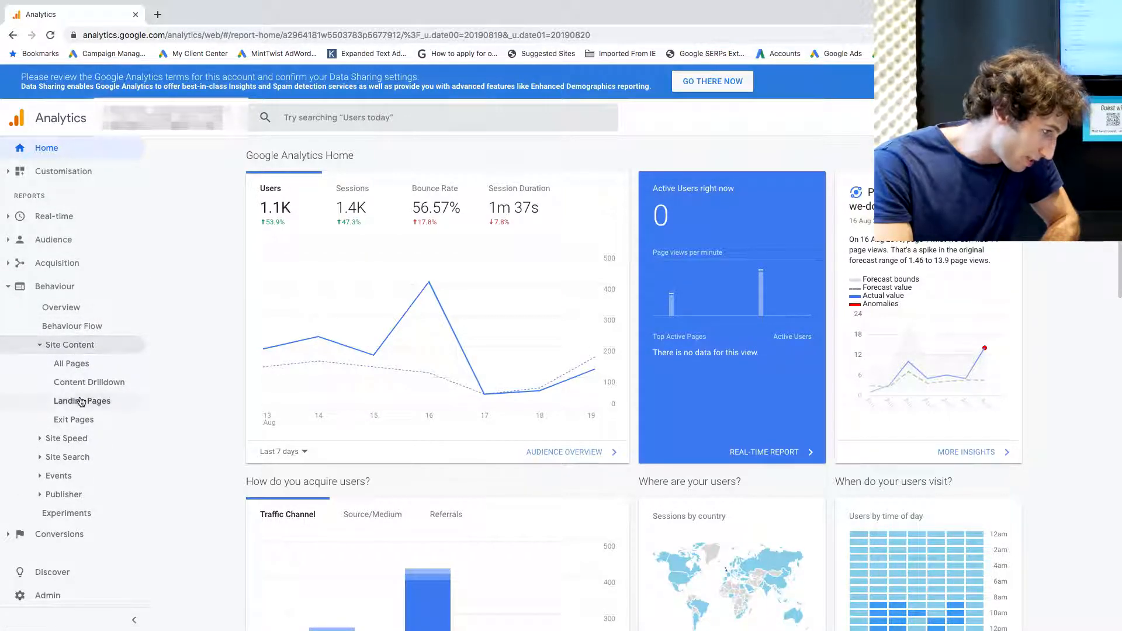
left_click(81, 401)
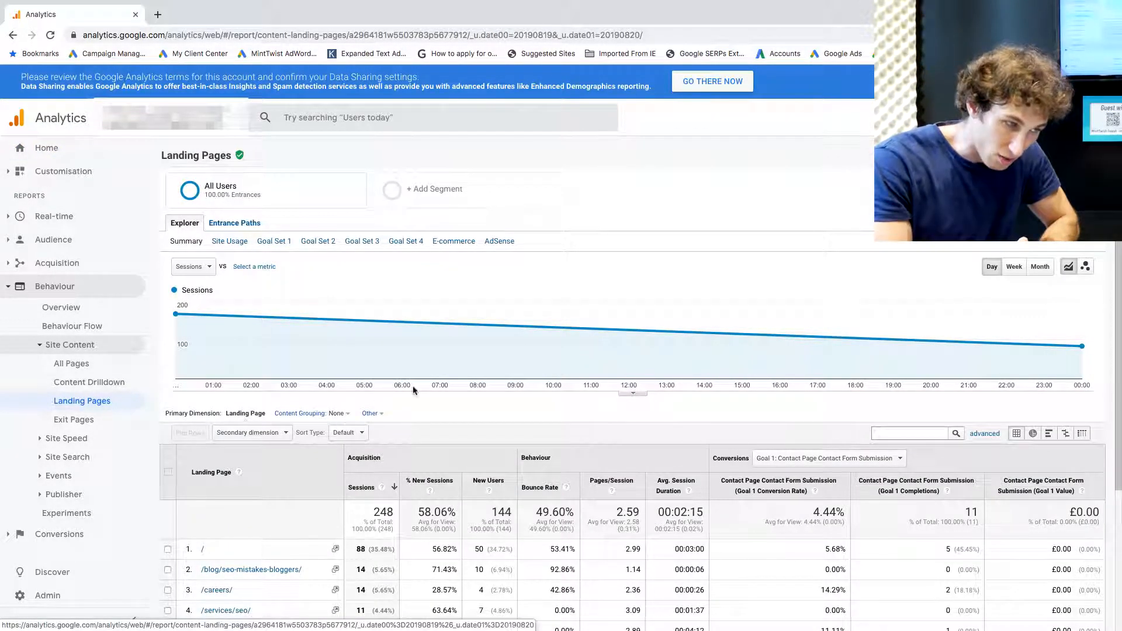
mouse_move(971, 269)
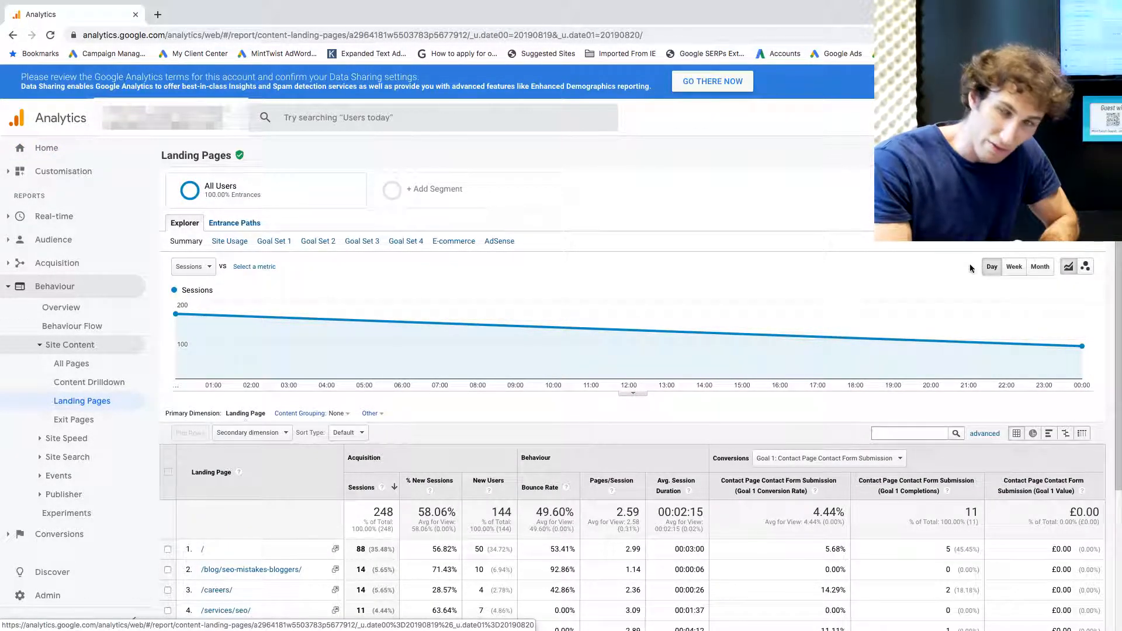
scroll("down", 3)
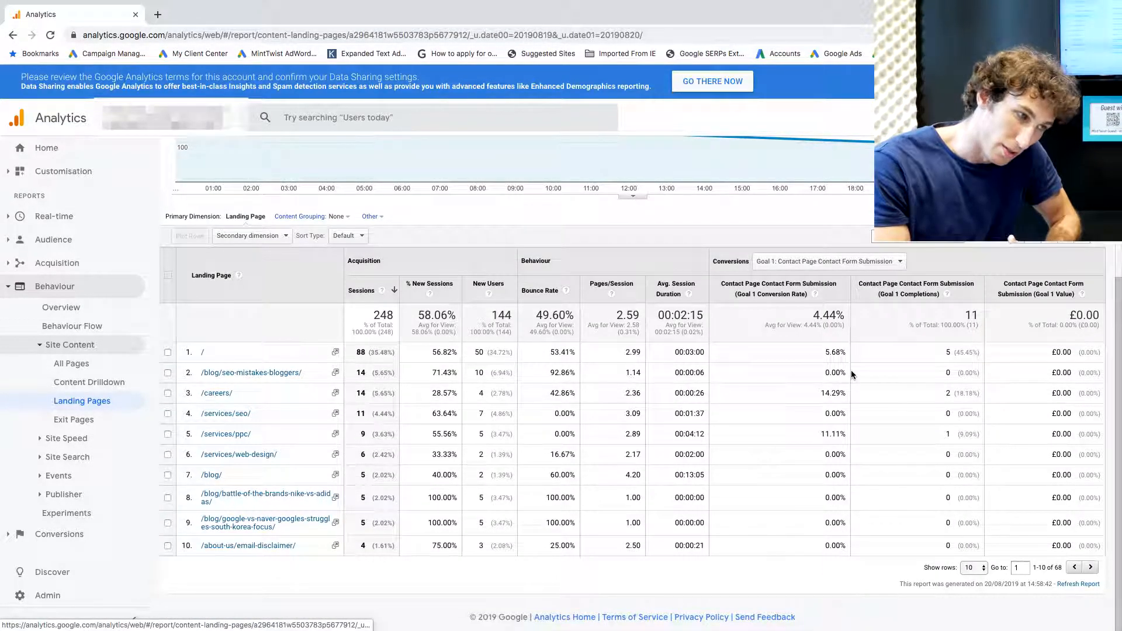
scroll("up", 3)
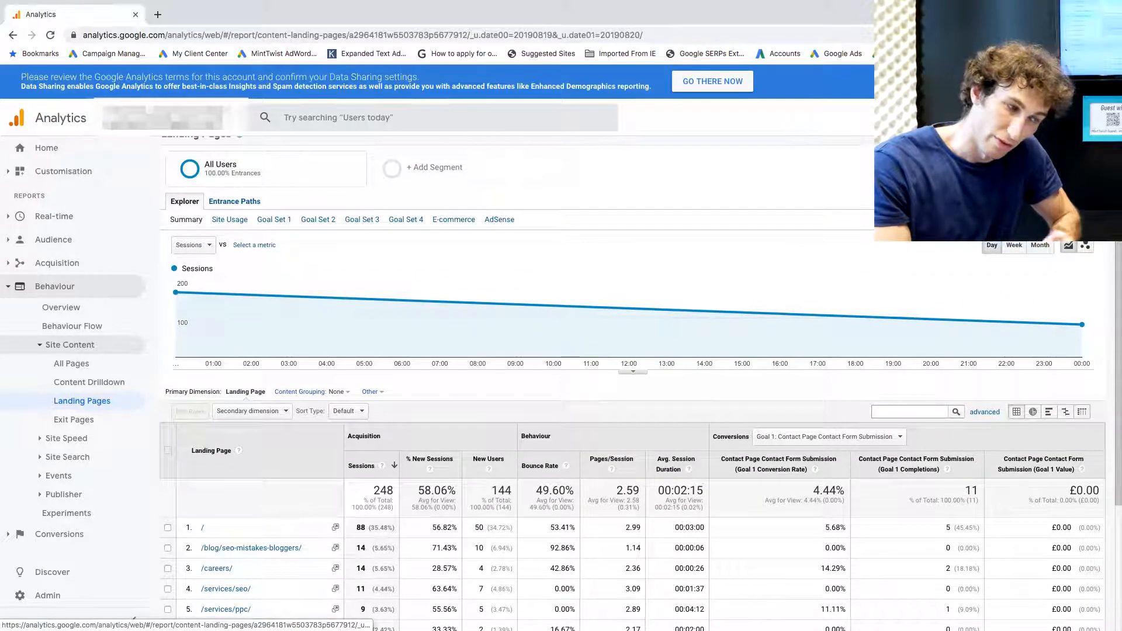
scroll("down", 3)
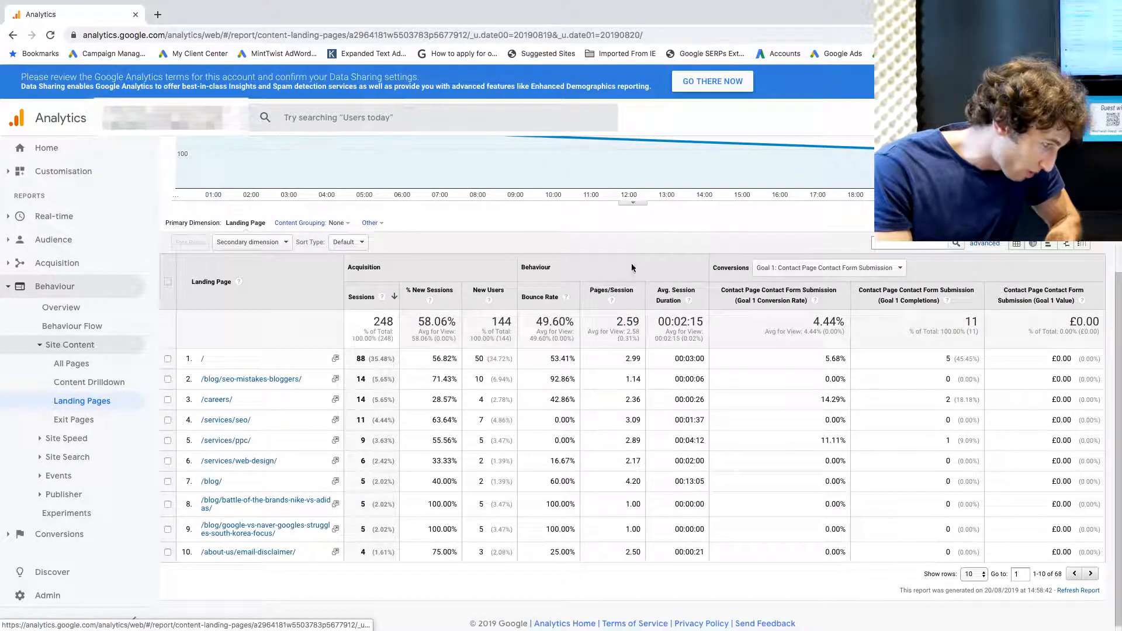
mouse_move(397, 341)
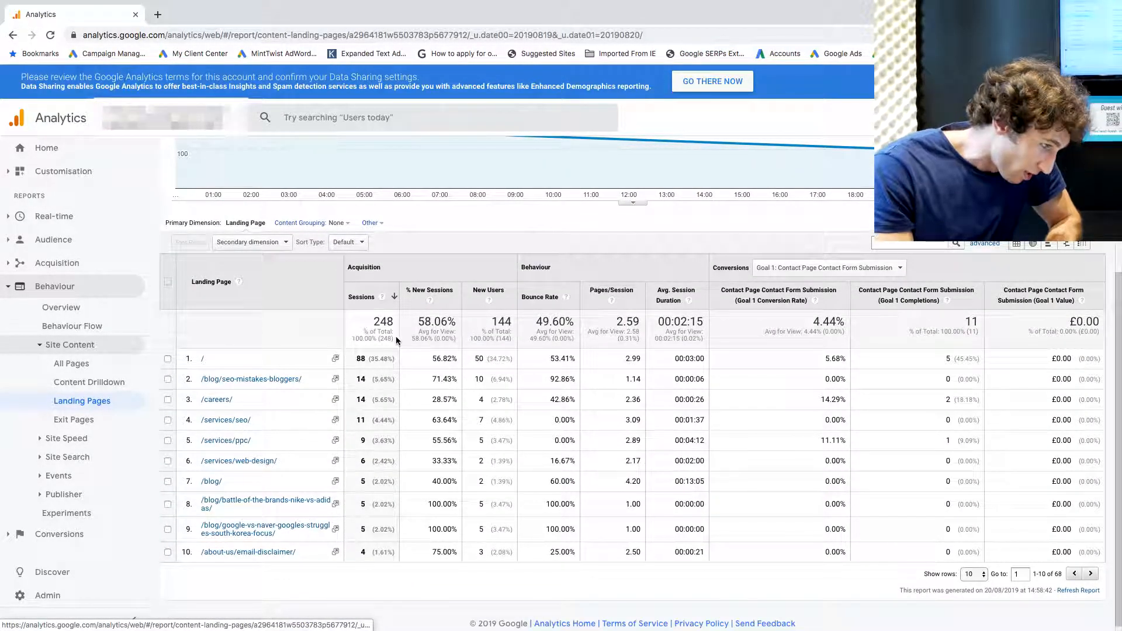
mouse_move(459, 505)
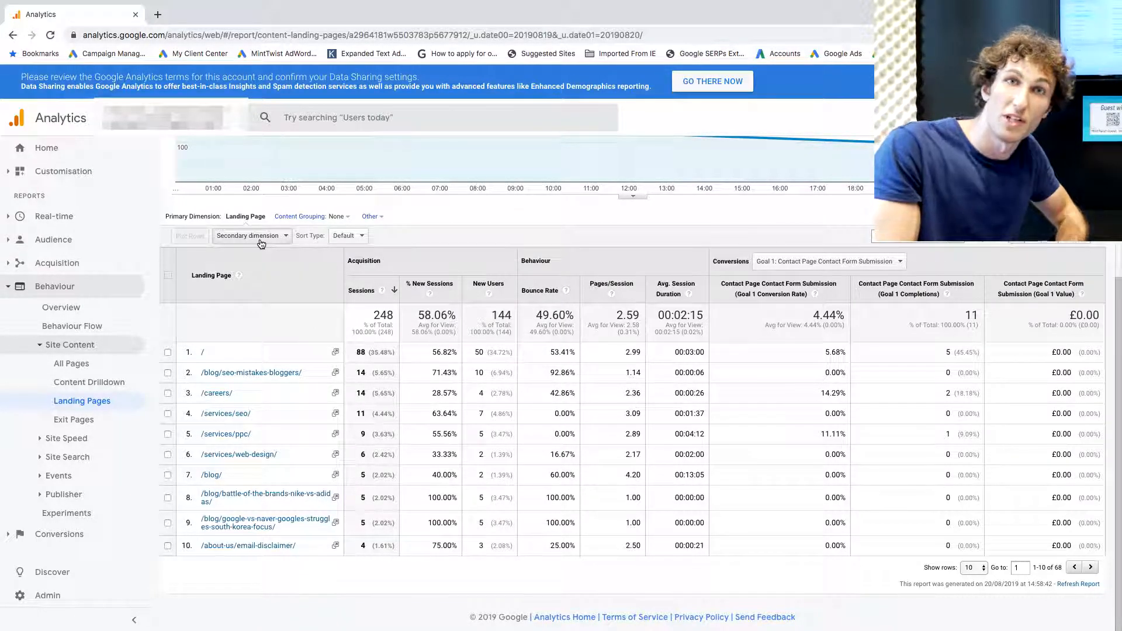
Add Network Domain as the secondary dimension, found by searching 'network do'
left_click(251, 235)
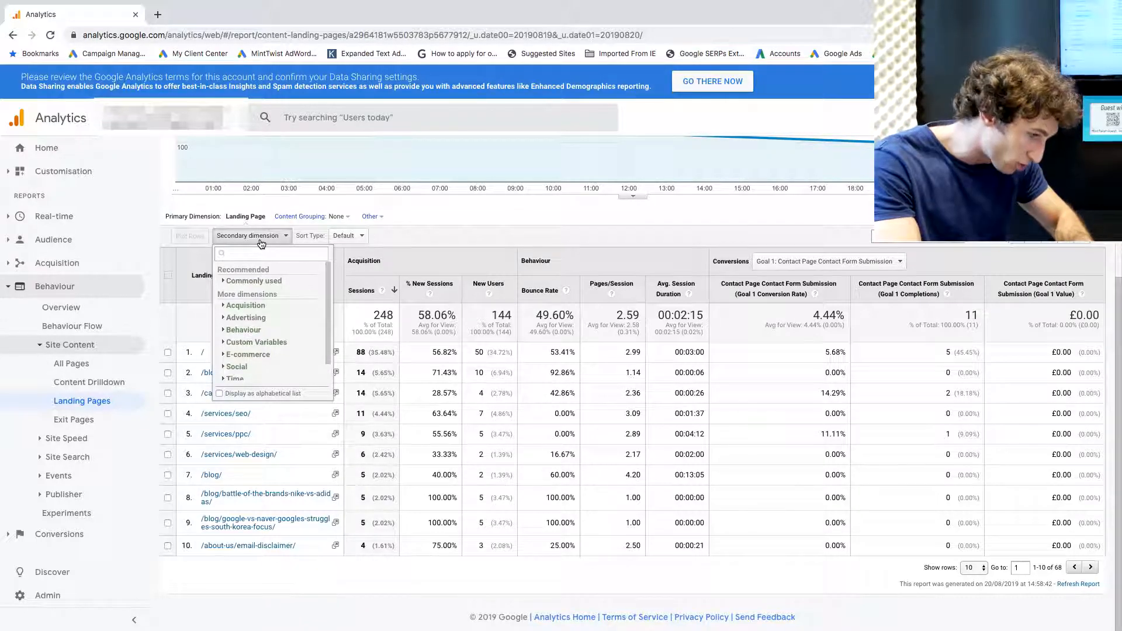
type("network do")
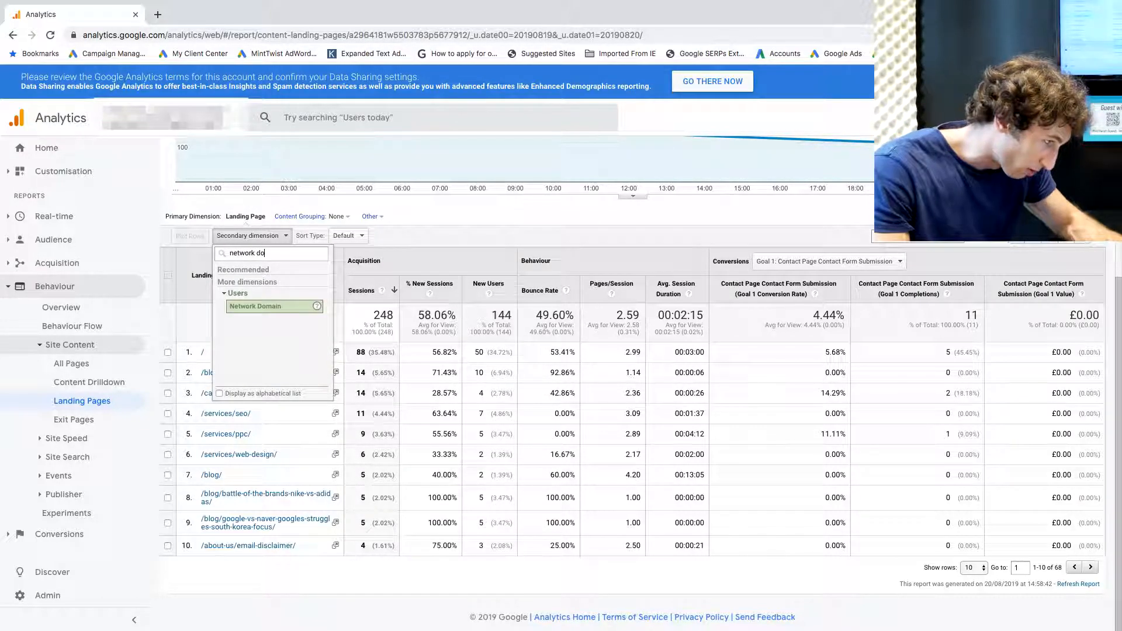
left_click(265, 305)
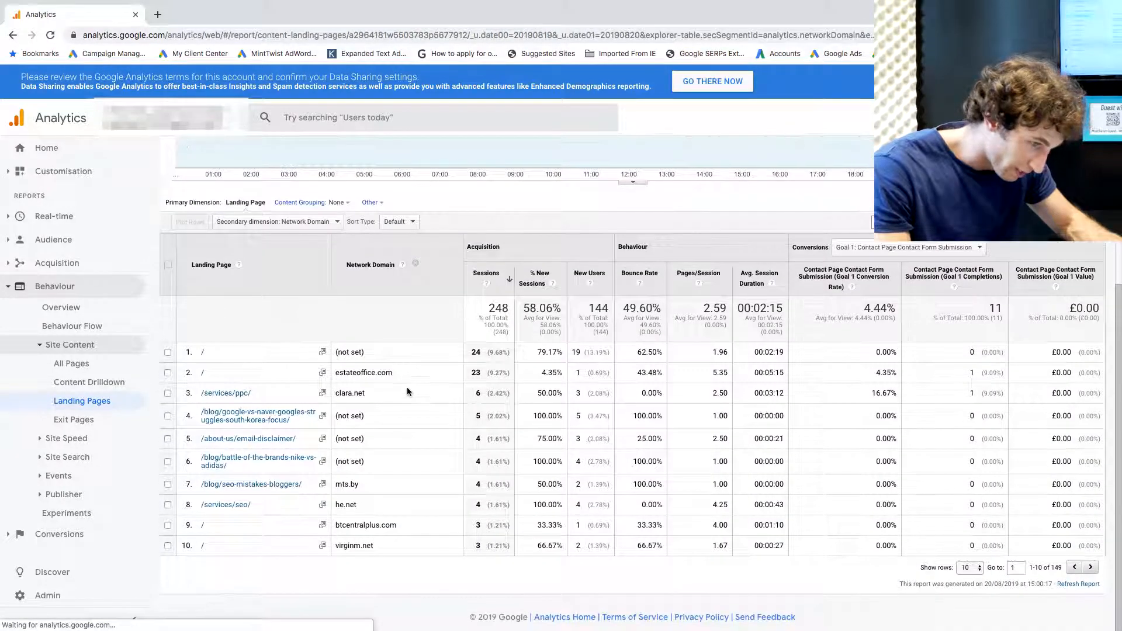
Show more rows per page so colocrossing.com appears in the table
left_click(968, 567)
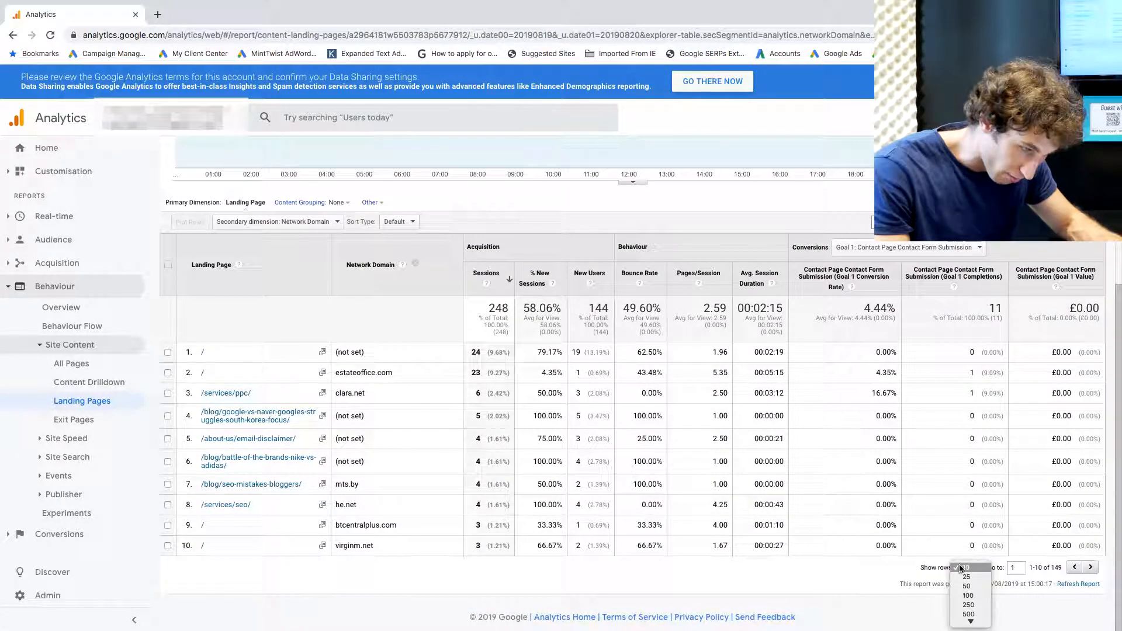
left_click(966, 576)
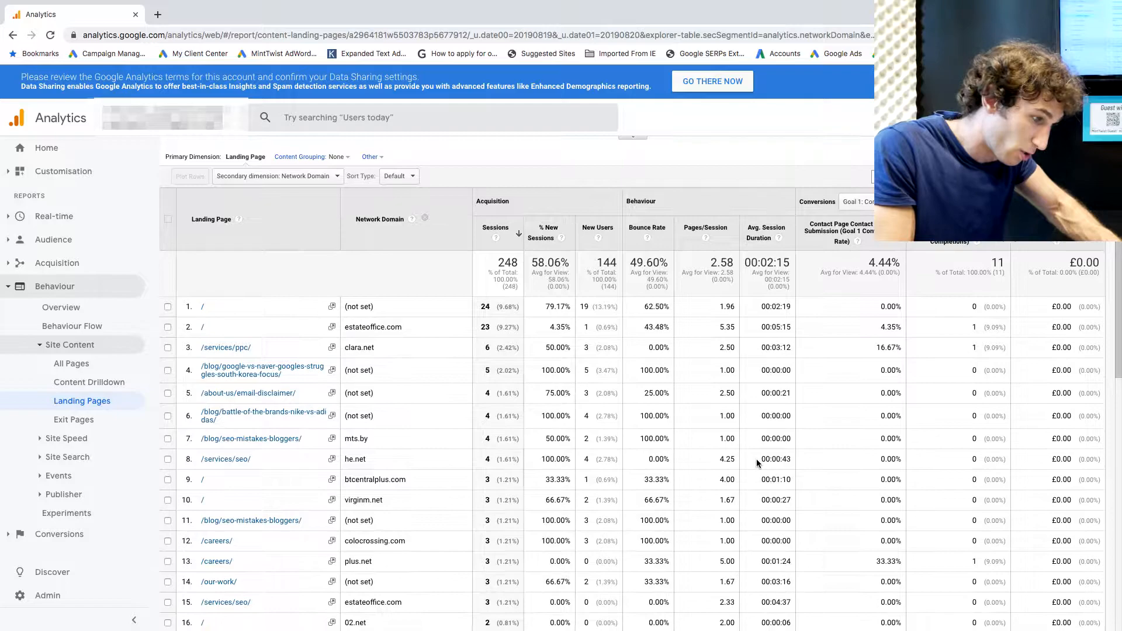
scroll("down", 3)
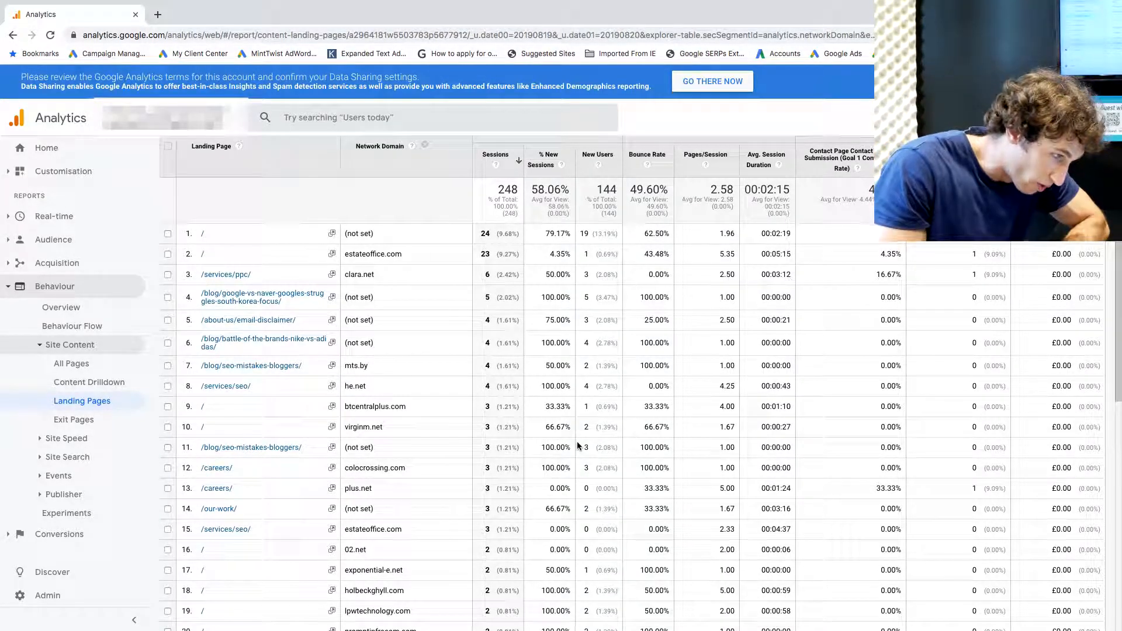
mouse_move(546, 470)
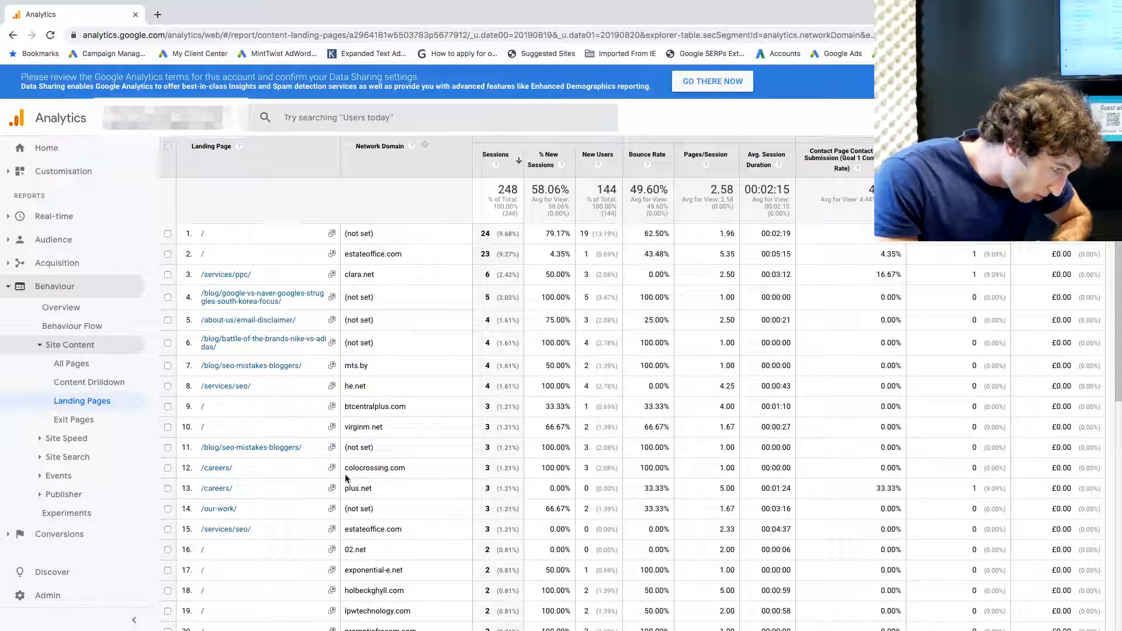
mouse_move(566, 471)
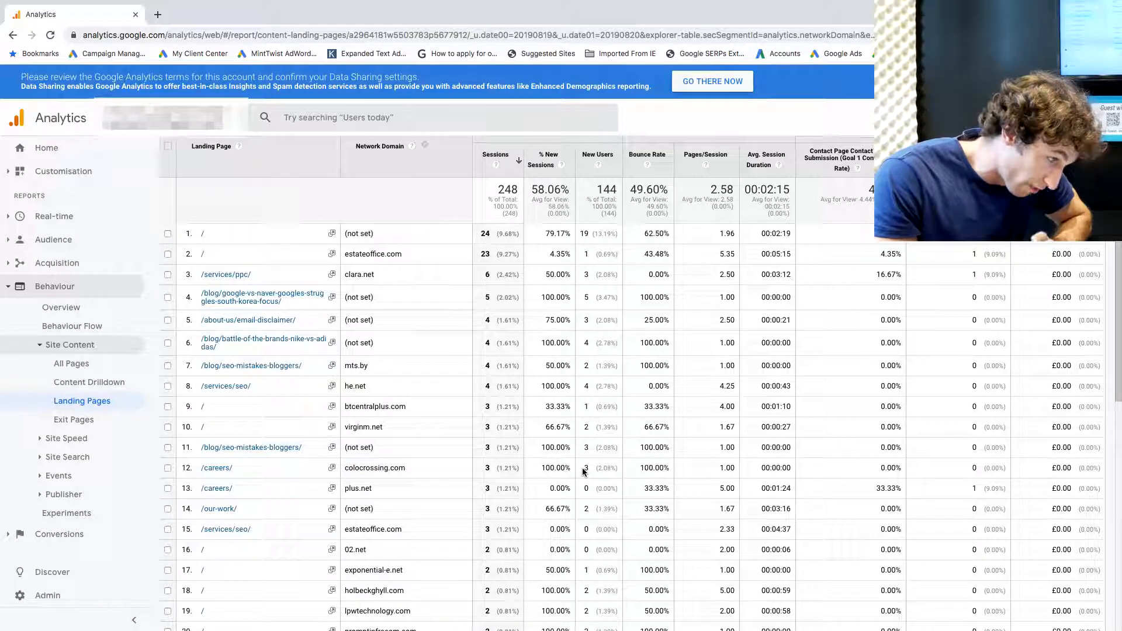
mouse_move(563, 490)
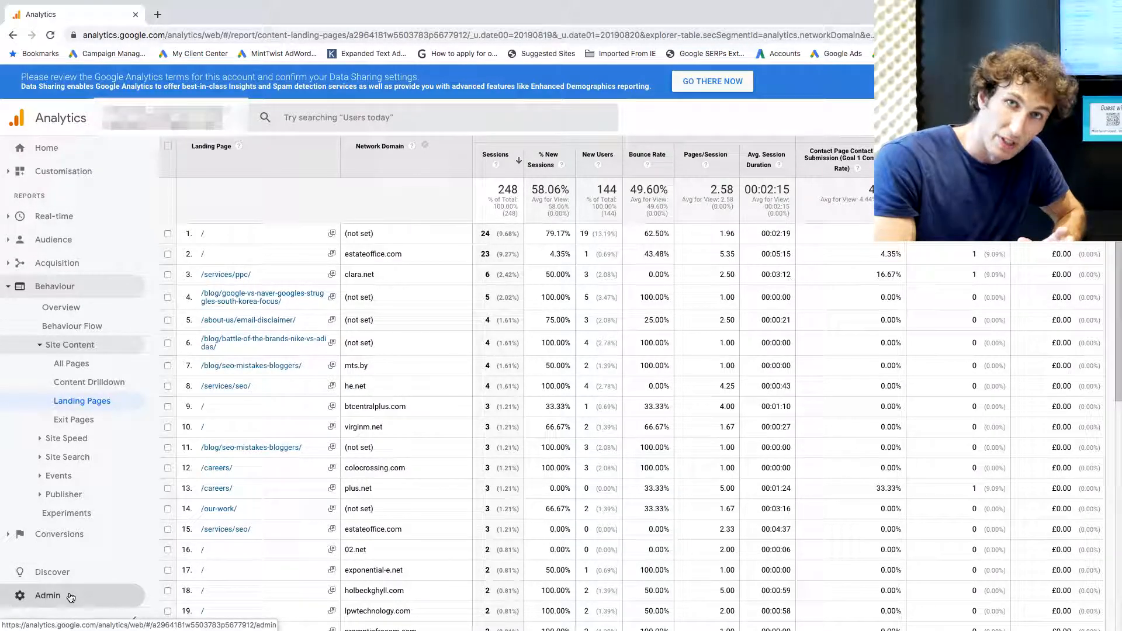
Go to Admin, the view's Filters list, and start a new filter with + ADD FILTER
left_click(47, 595)
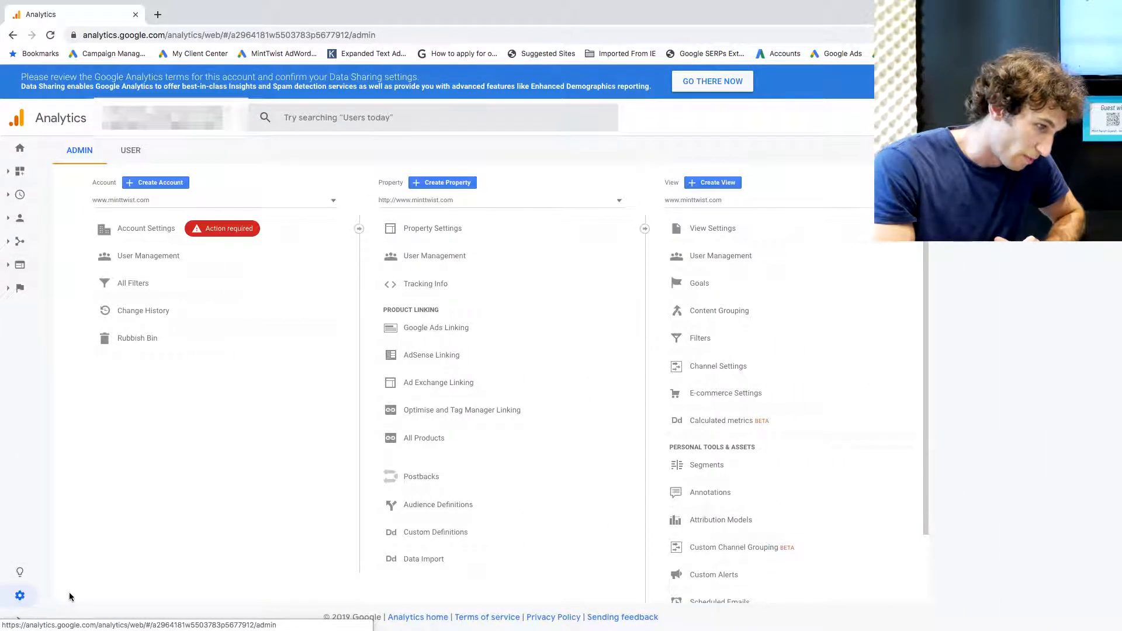
mouse_move(168, 564)
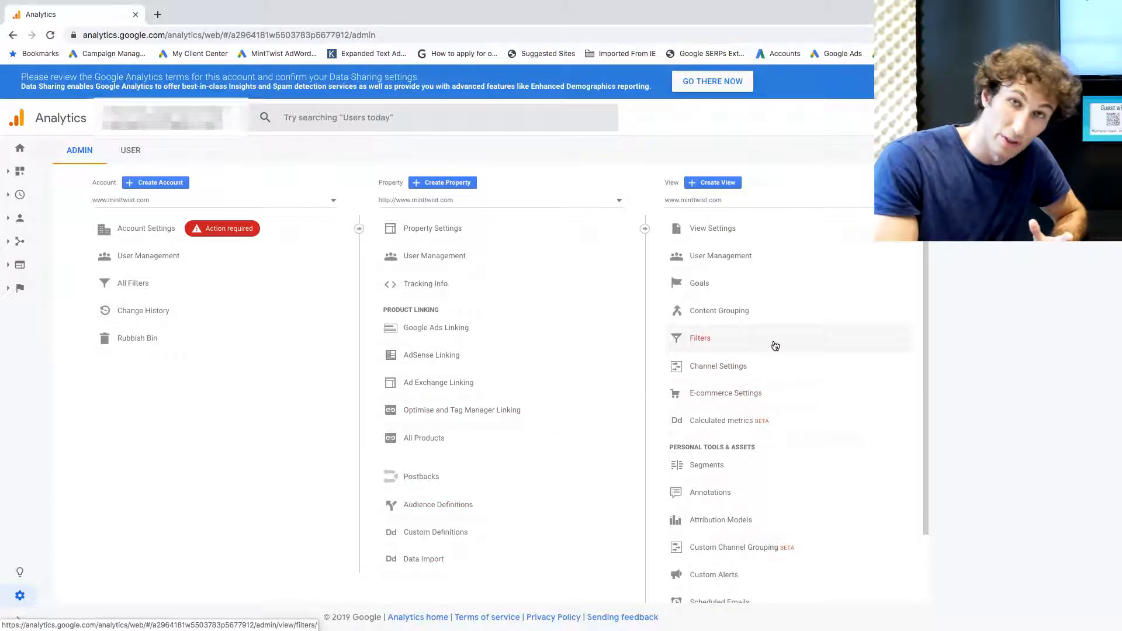
left_click(700, 338)
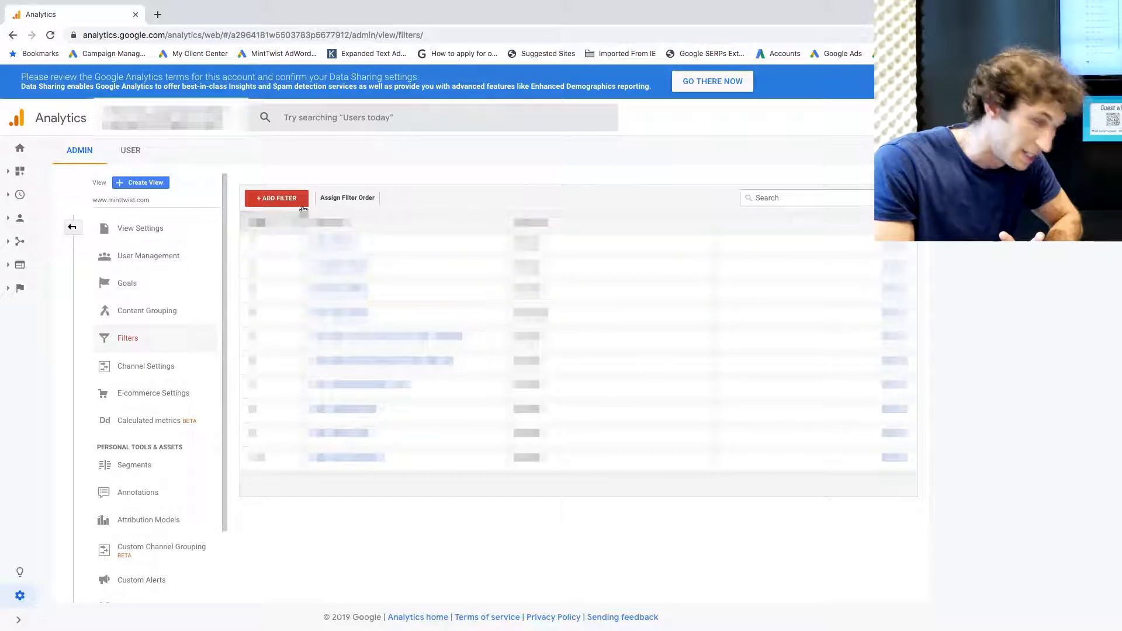
left_click(276, 197)
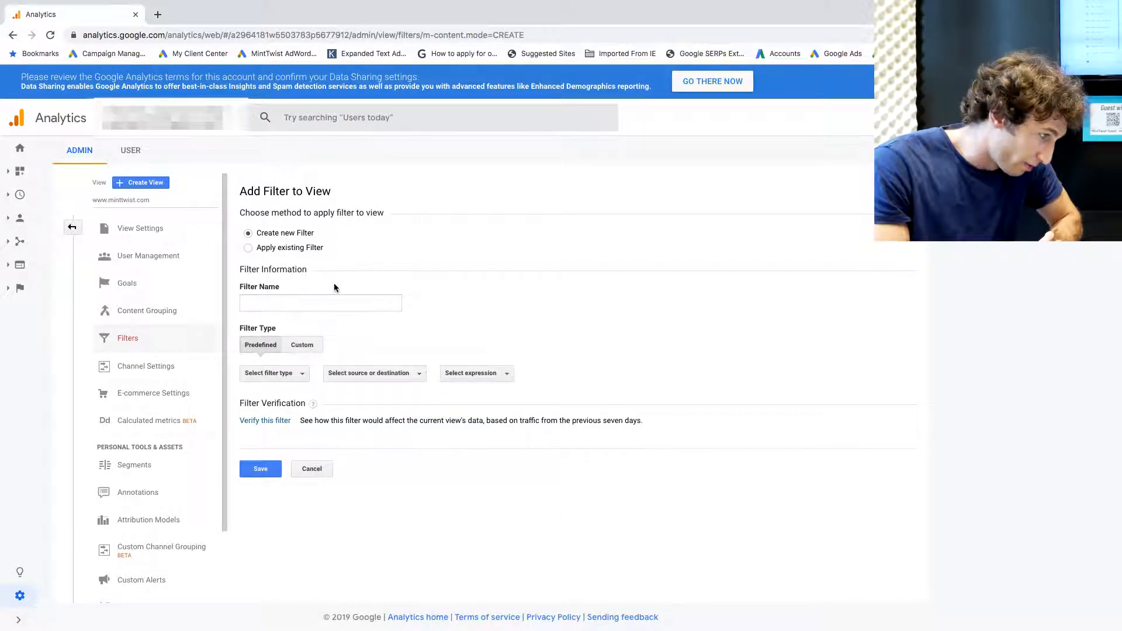
Name the filter 'spam colocrossing.com' and set its type to Exclude
type("spam")
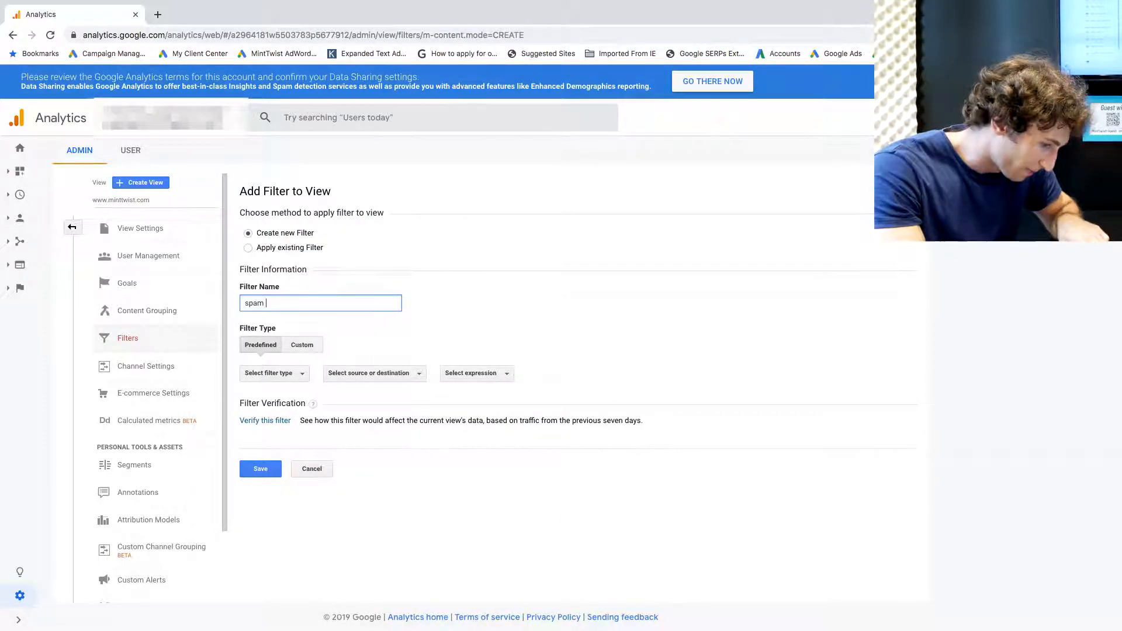
type("colocrossing.com")
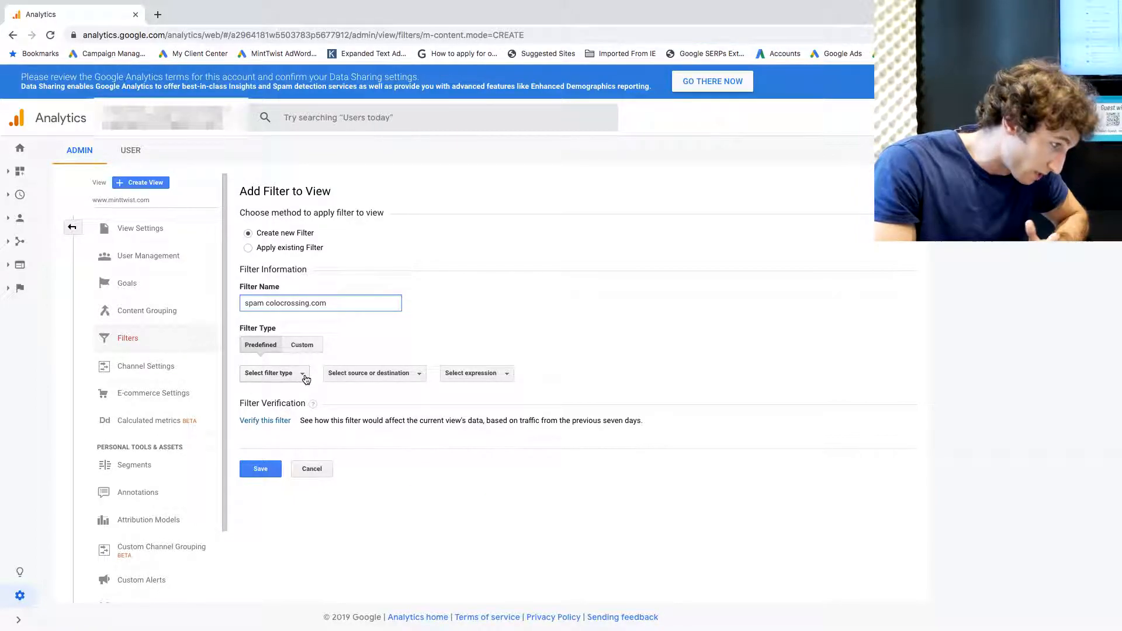
left_click(273, 373)
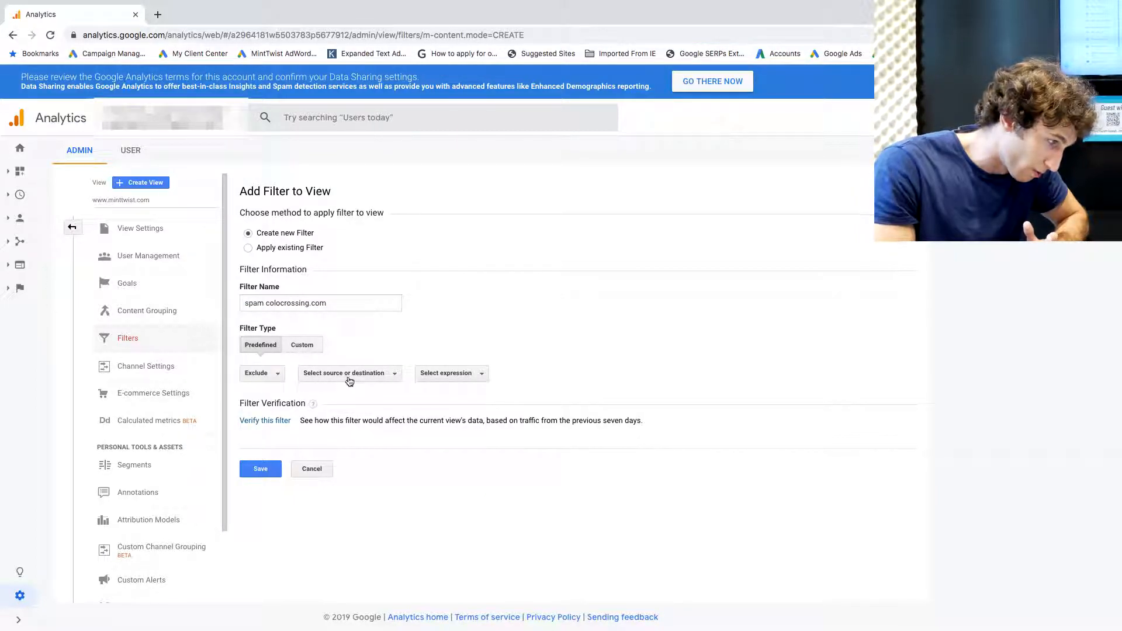
Exclude traffic from the ISP domain equal to colocrossing.com and verify the filter
left_click(350, 373)
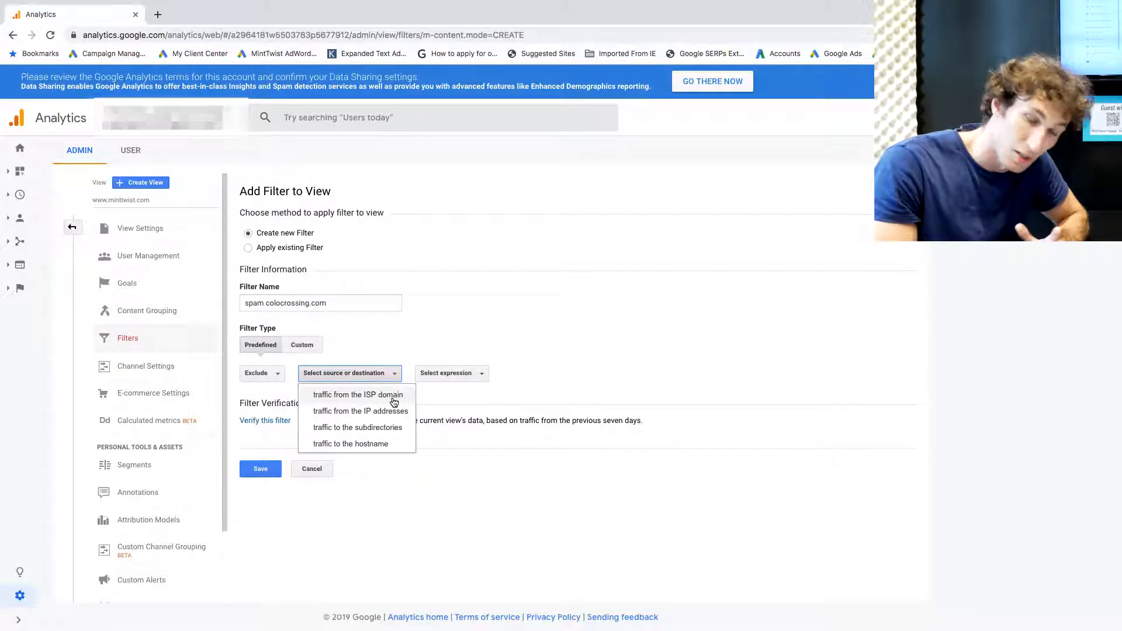
left_click(359, 393)
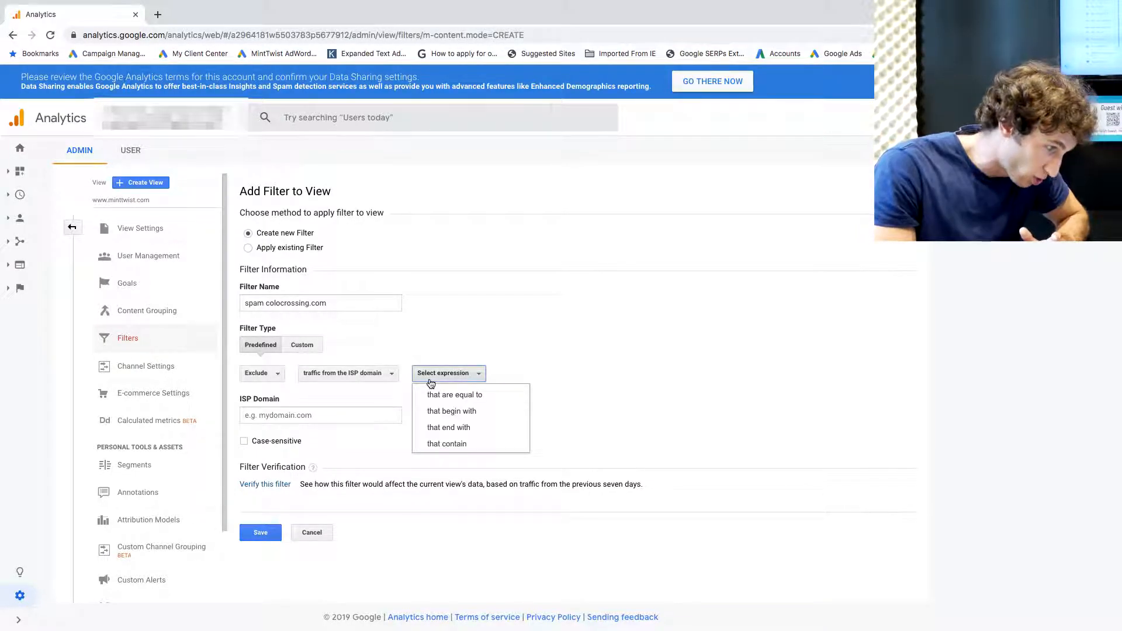
mouse_move(491, 403)
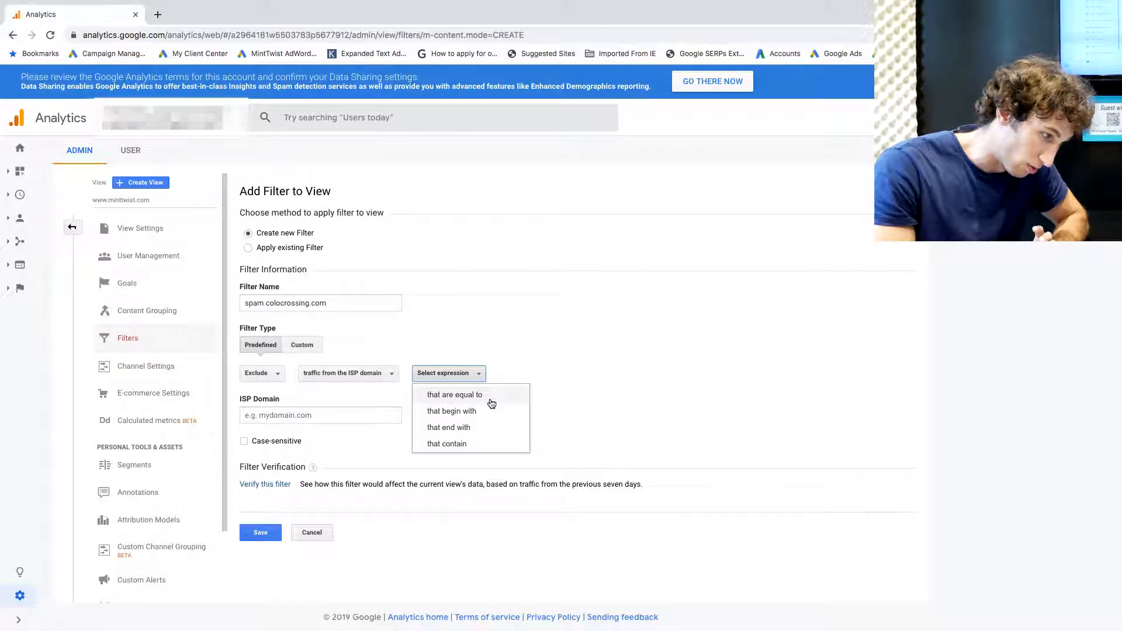
left_click(455, 394)
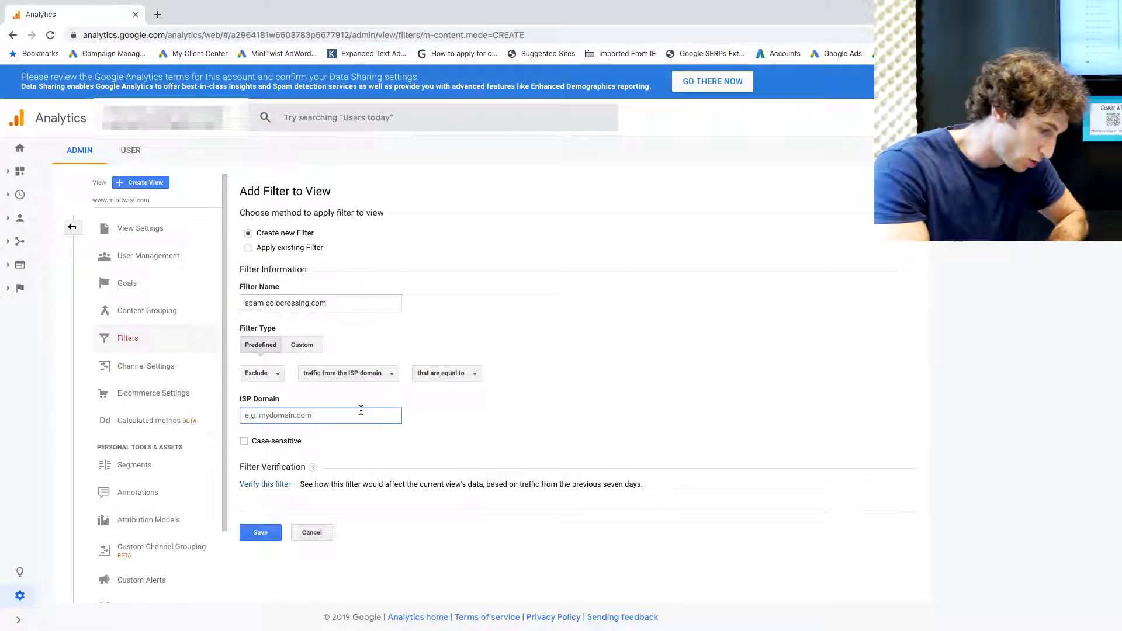
type("colocrossing.com")
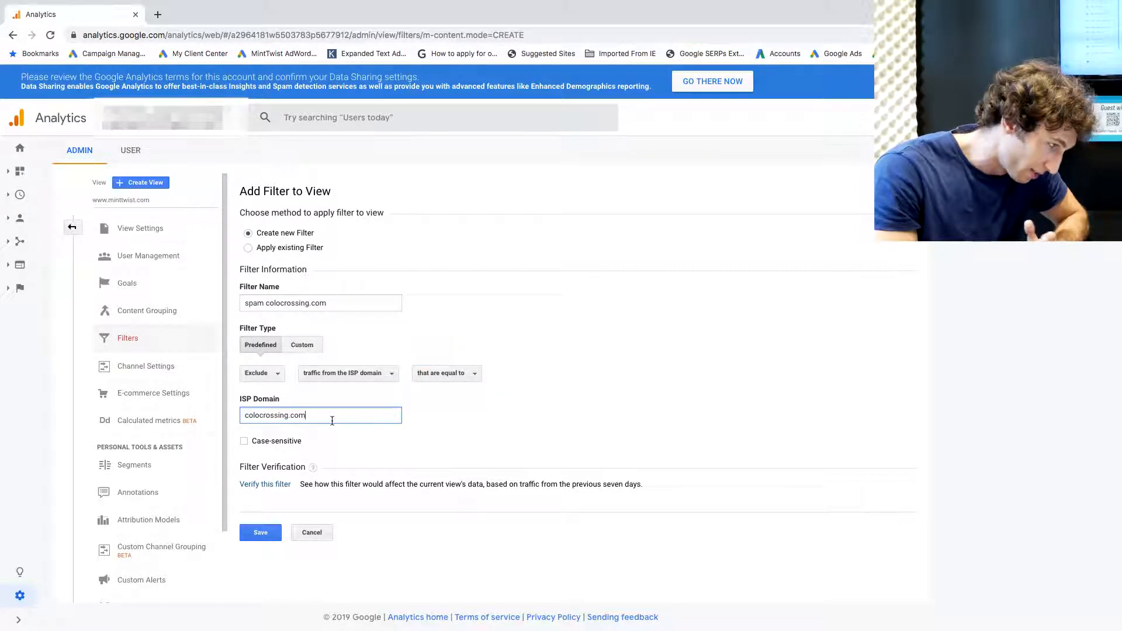
left_click(266, 484)
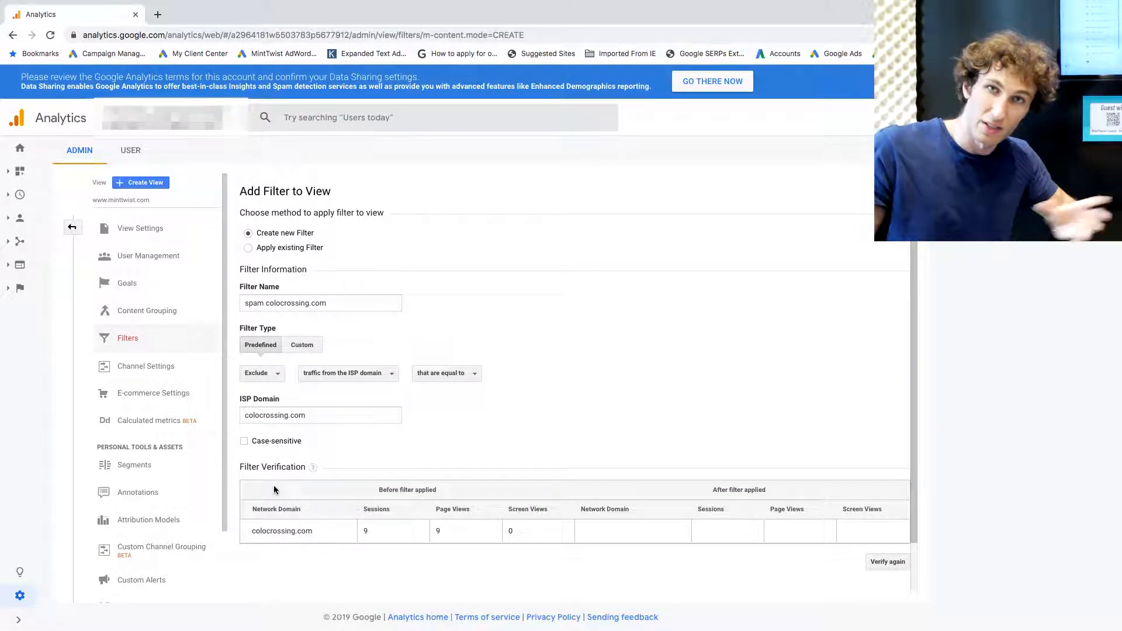
Scroll to the verification table showing colocrossing.com's 9 sessions and 9 page views removed
scroll("down", 3)
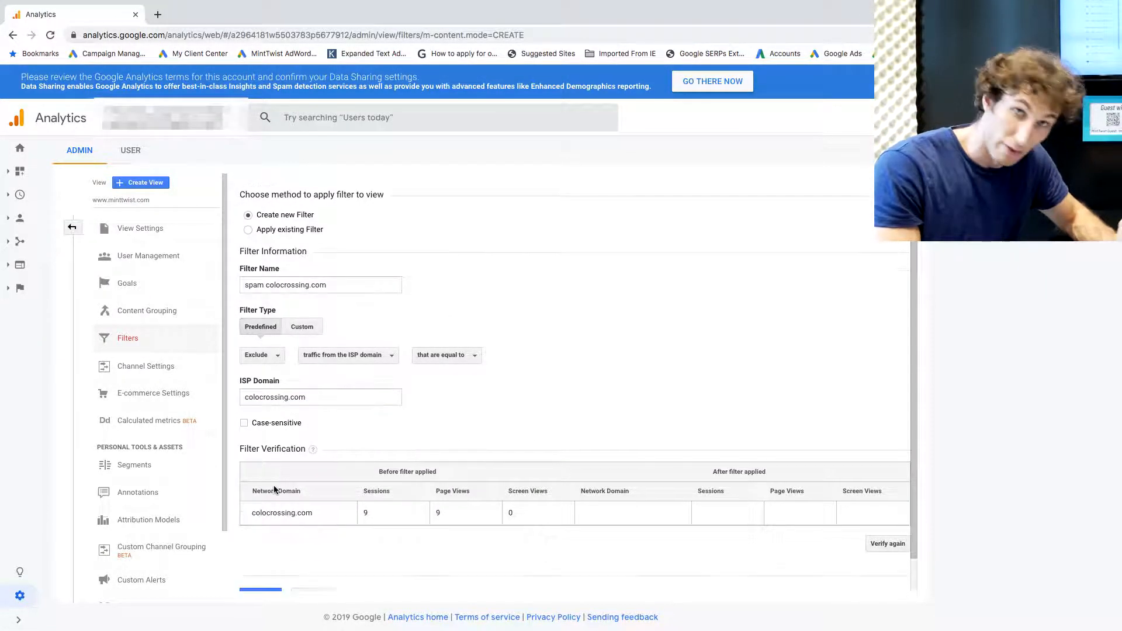
scroll("down", 3)
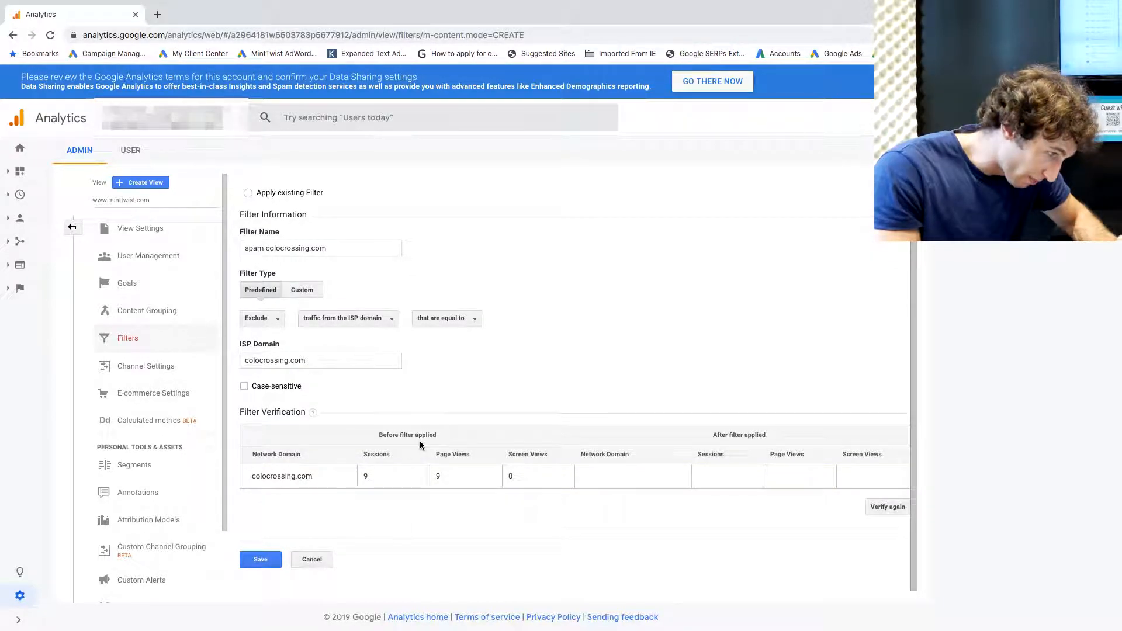
mouse_move(465, 423)
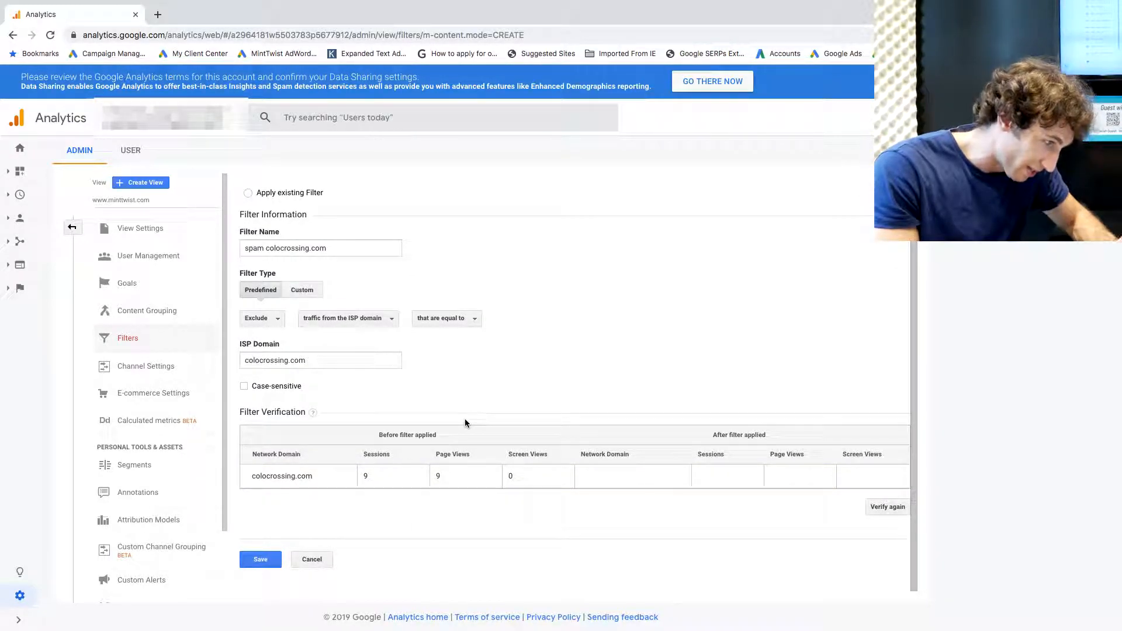
mouse_move(438, 499)
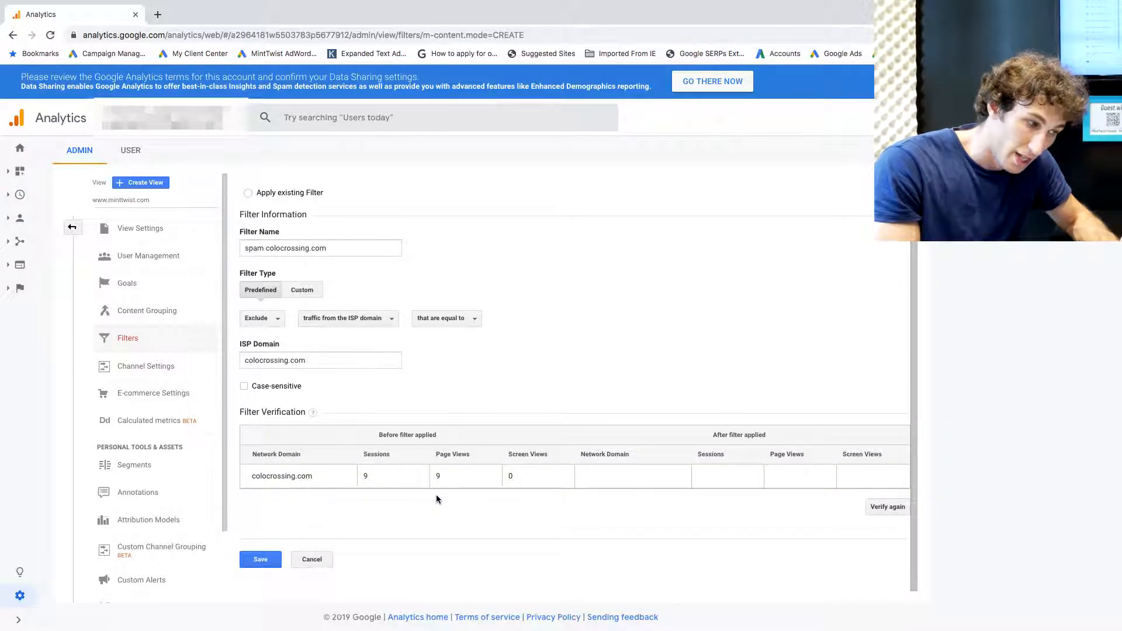
mouse_move(743, 443)
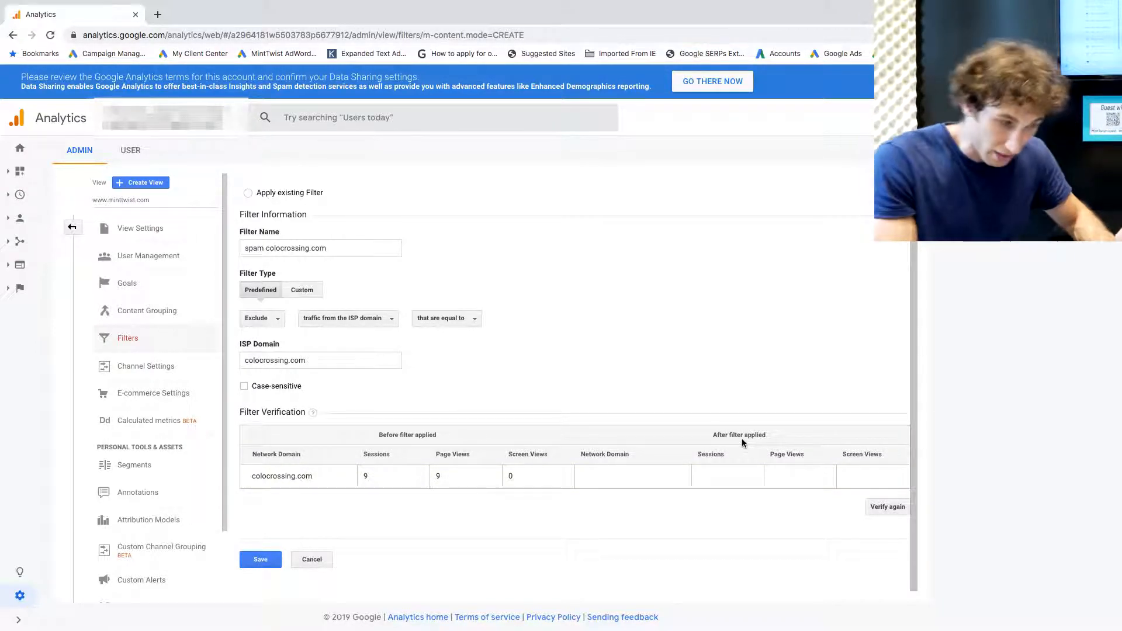
mouse_move(684, 534)
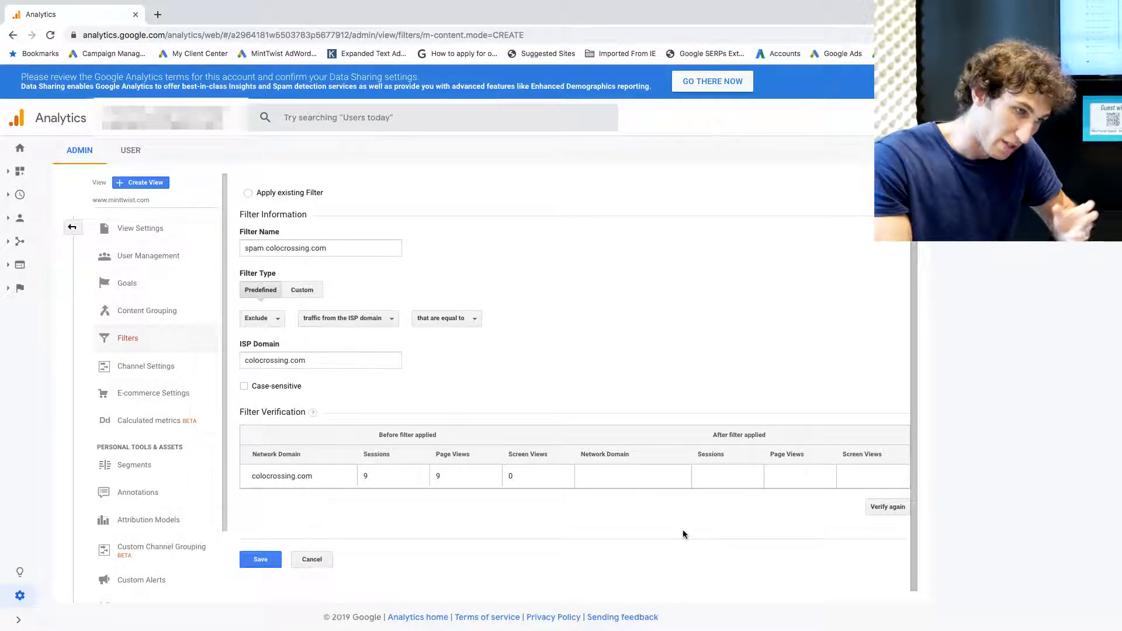
mouse_move(358, 546)
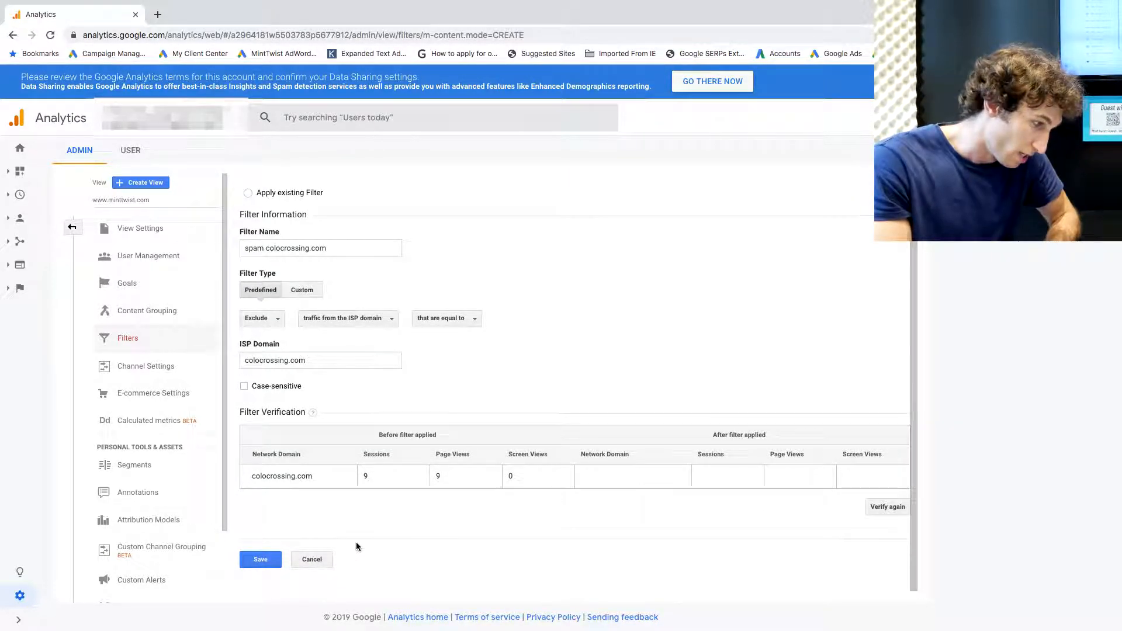